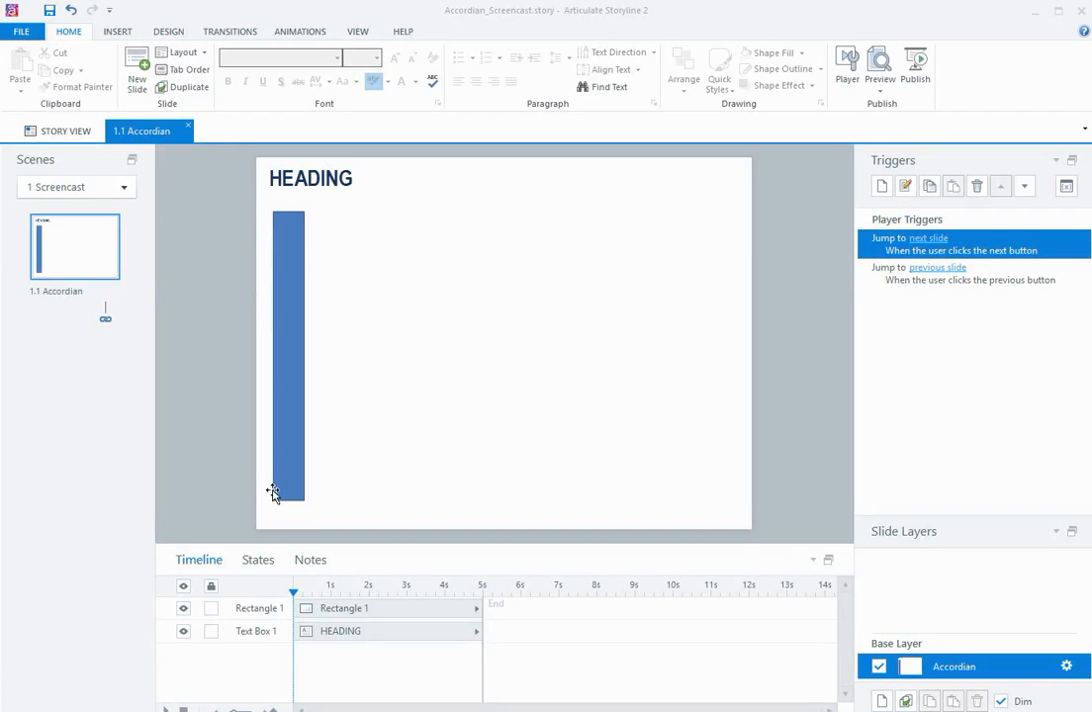
Label the tall rectangle 'Subheading 1', rotate its text 270°, and set font size 14
left_click(281, 356)
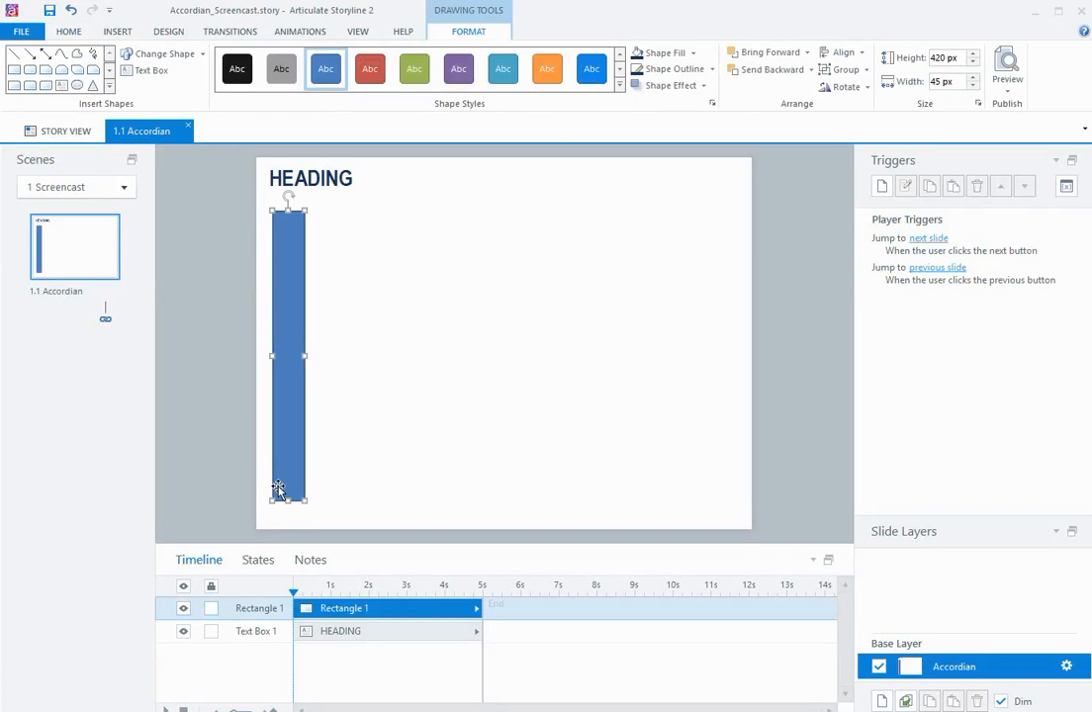
type("Subheading 1")
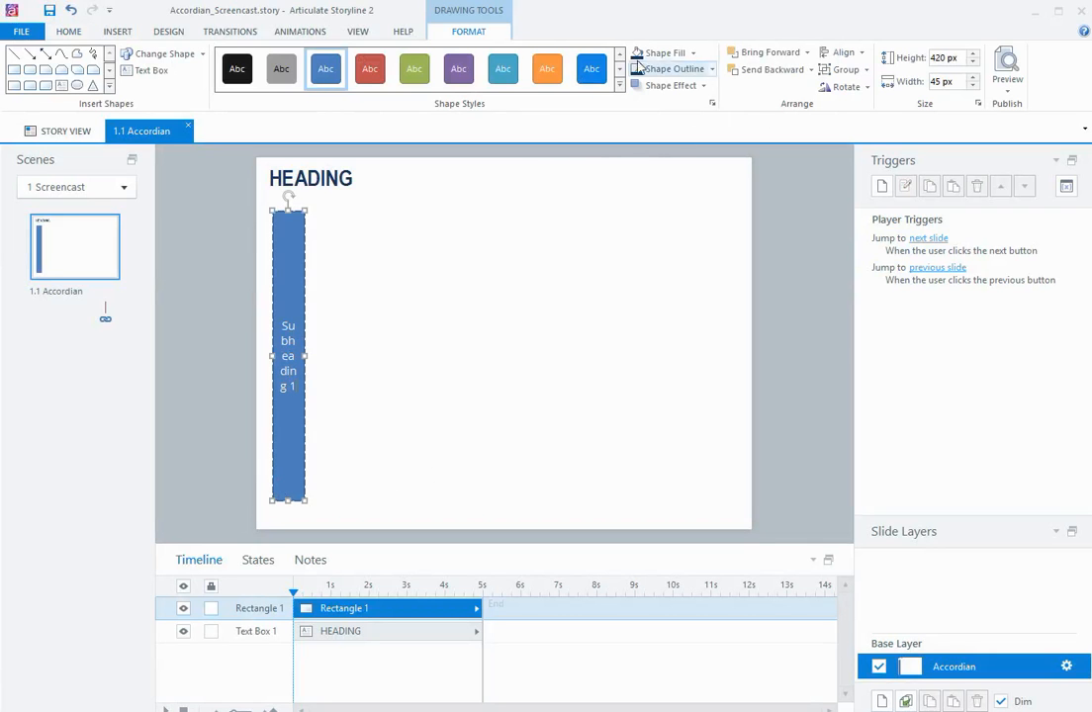
left_click(68, 31)
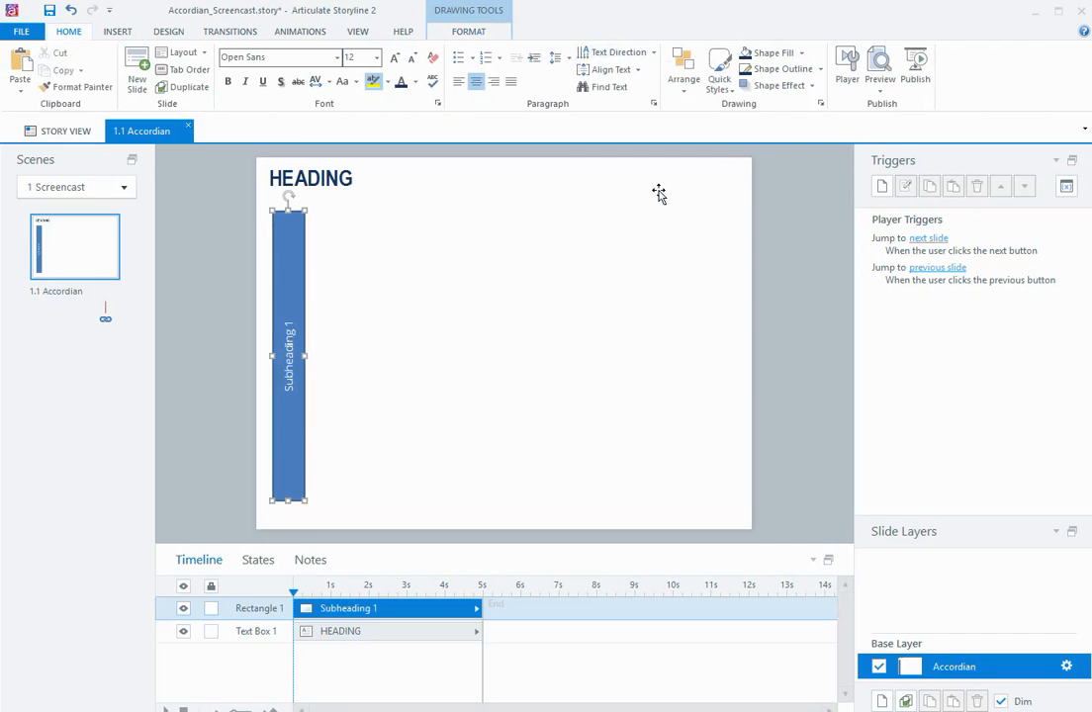
left_click(393, 57)
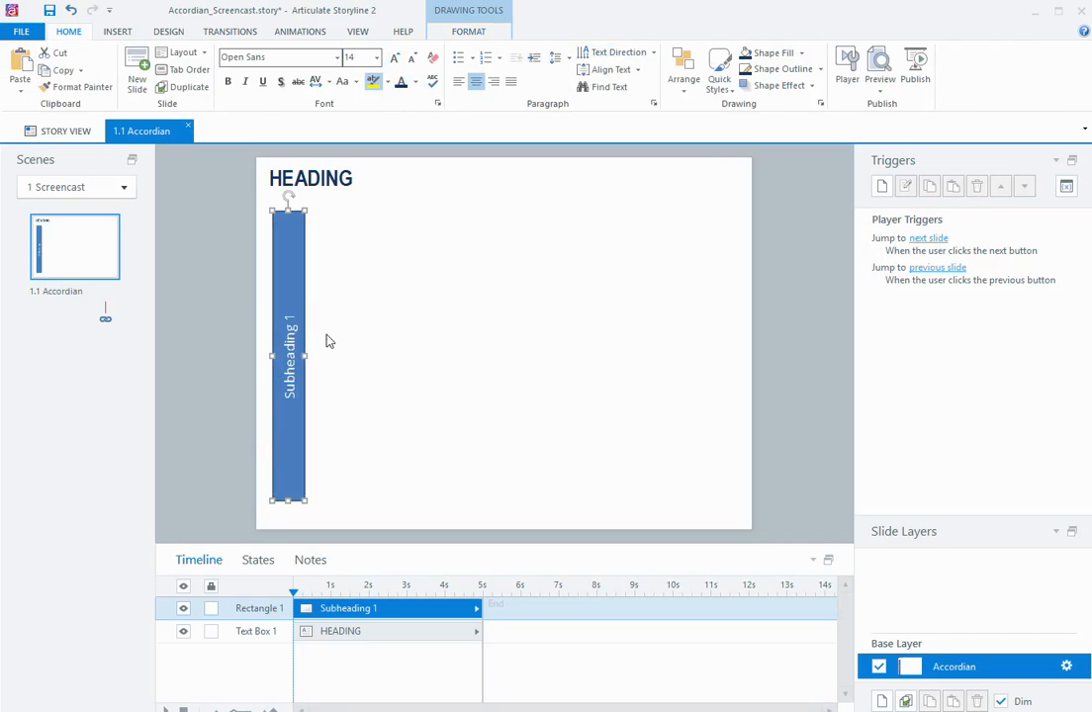
mouse_move(330, 522)
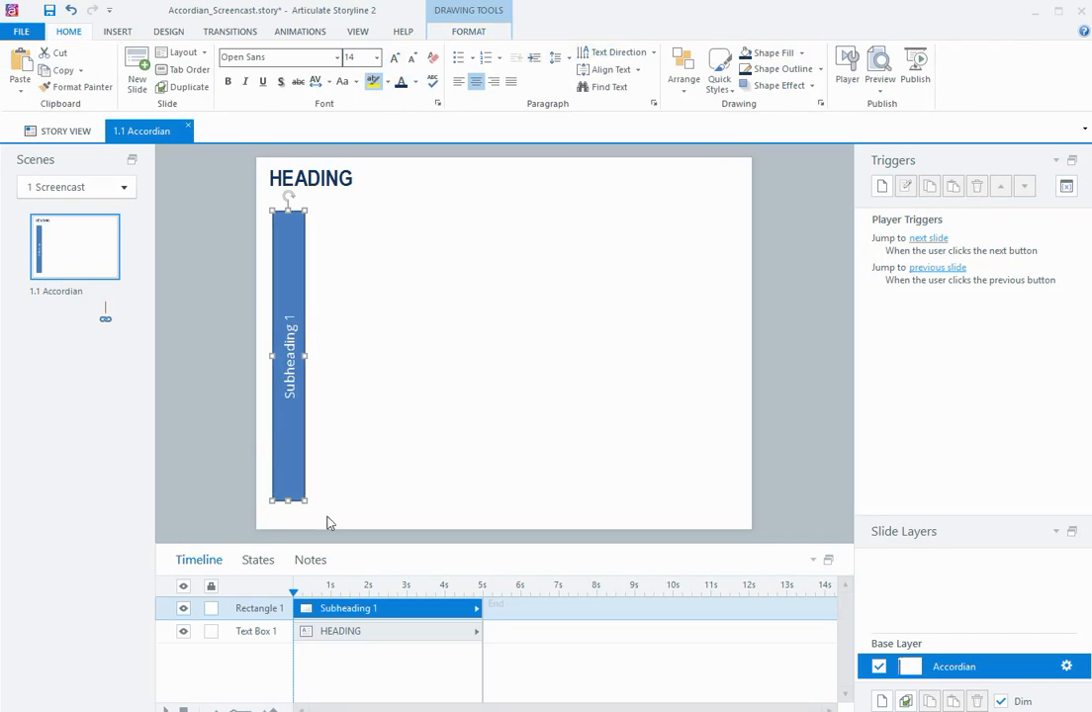
Rename the rectangle 'Sub 1' and bottom-align the four duplicated tabs
double_click(260, 609)
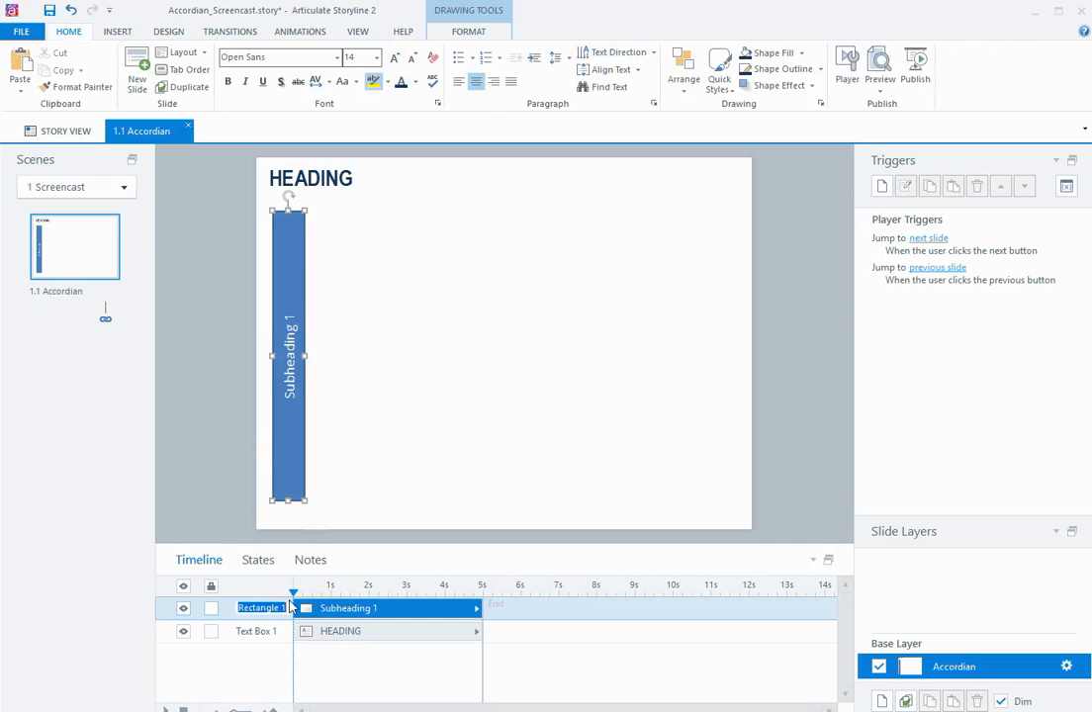
type("Sub 1")
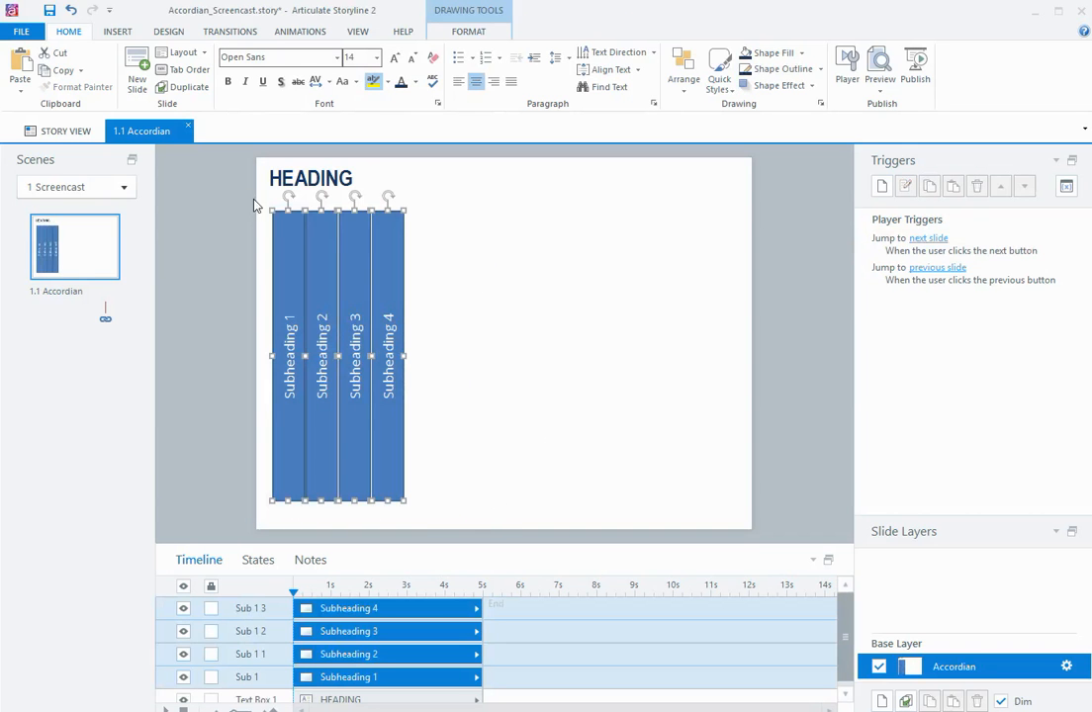
left_click(683, 69)
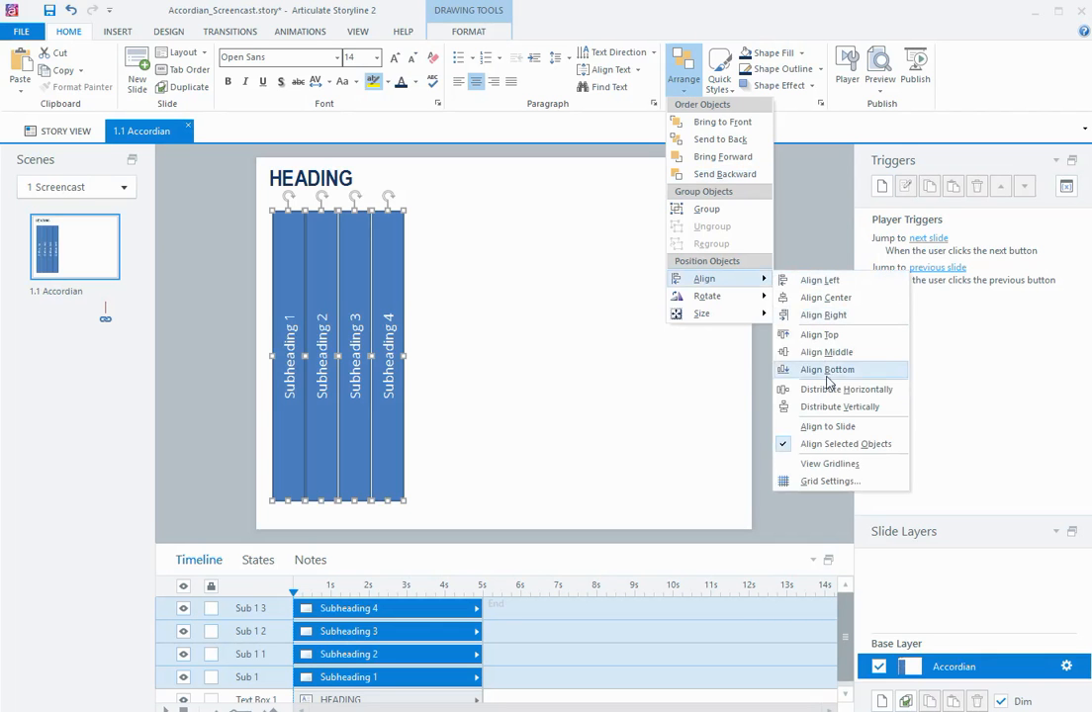
left_click(827, 369)
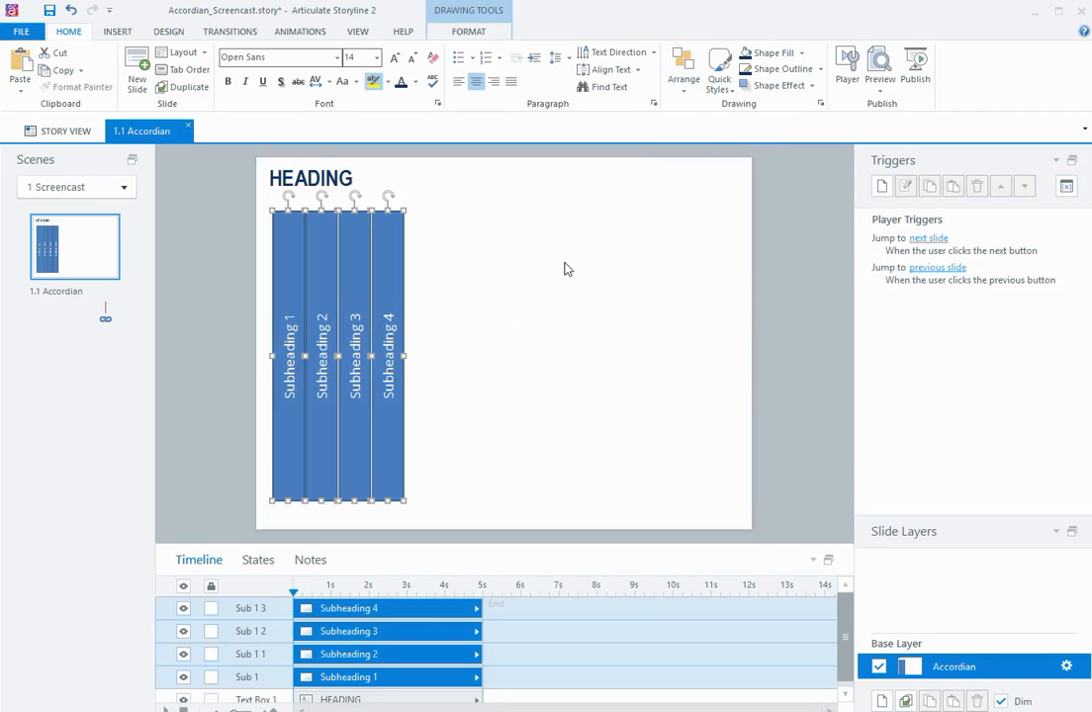
Rename the tab copies 'Sub 2' and 'Sub 3'
double_click(250, 653)
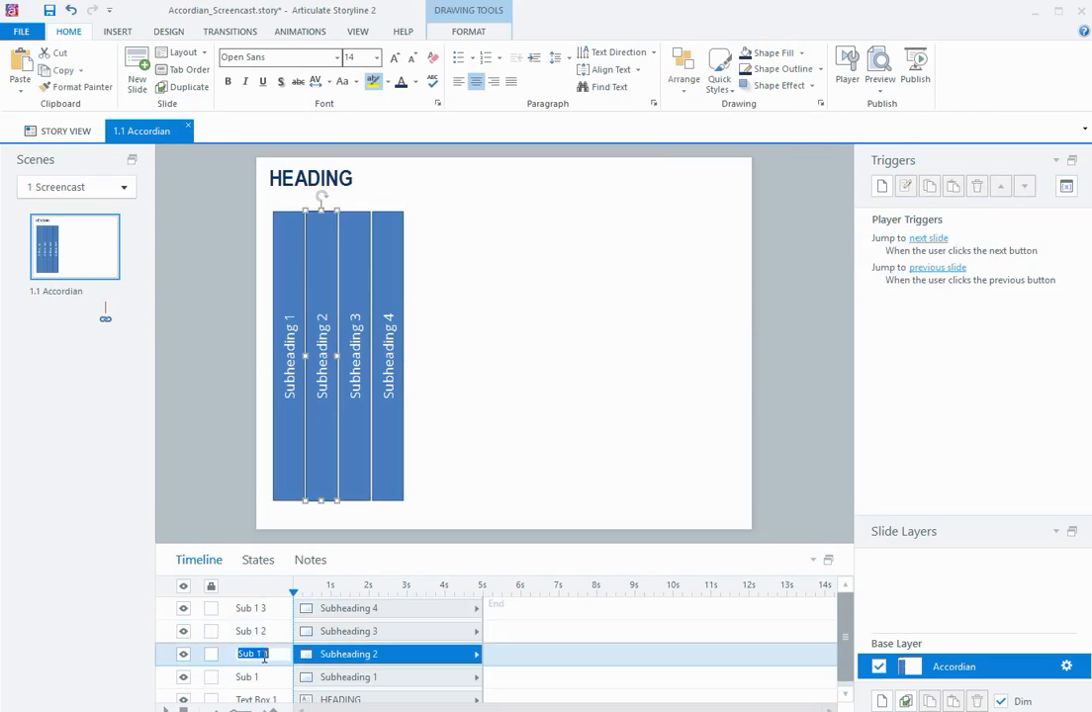
type("Sub 2")
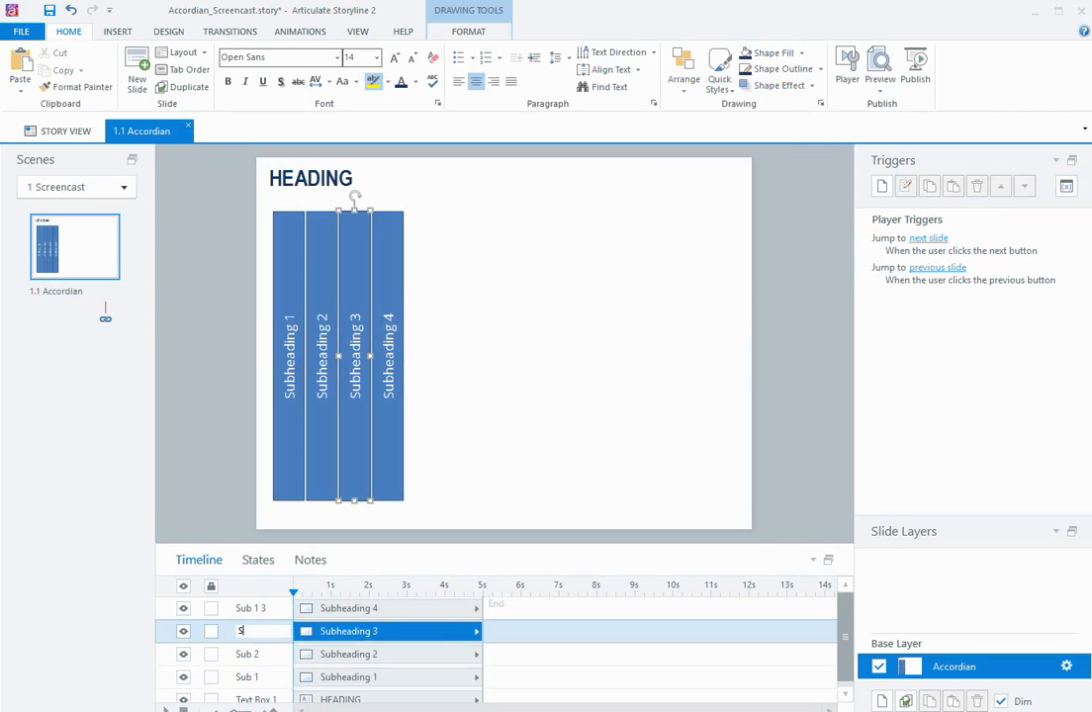
type("ub3")
type("4")
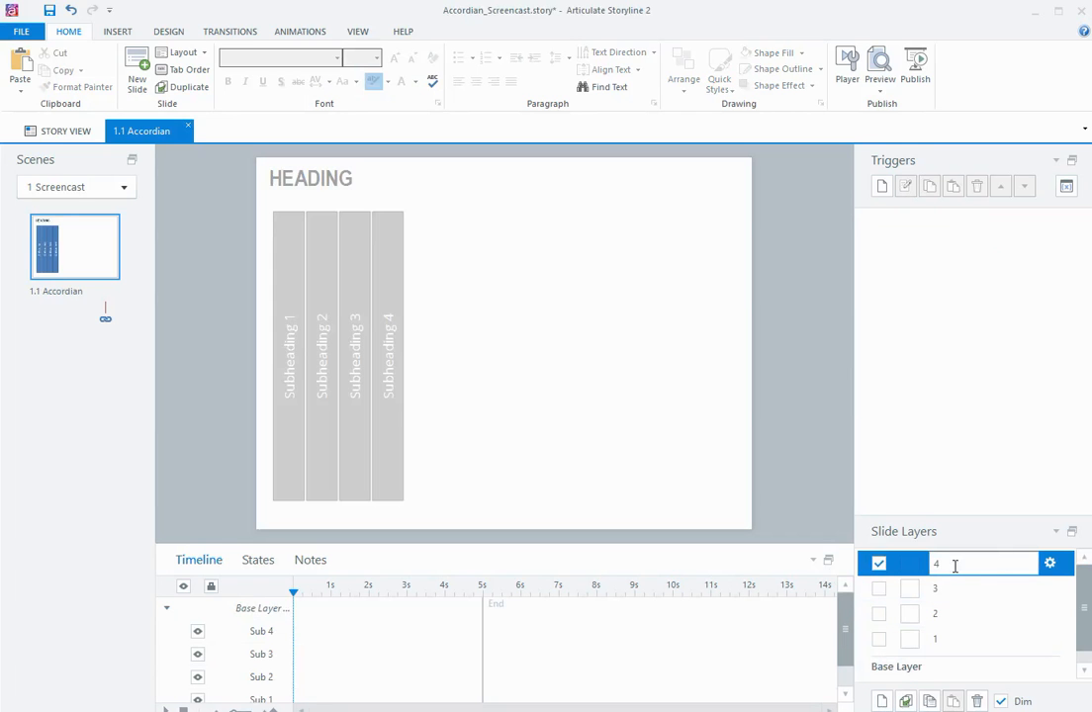
Scroll down the Slide Layers panel to view layers 1–4
scroll("down", 3)
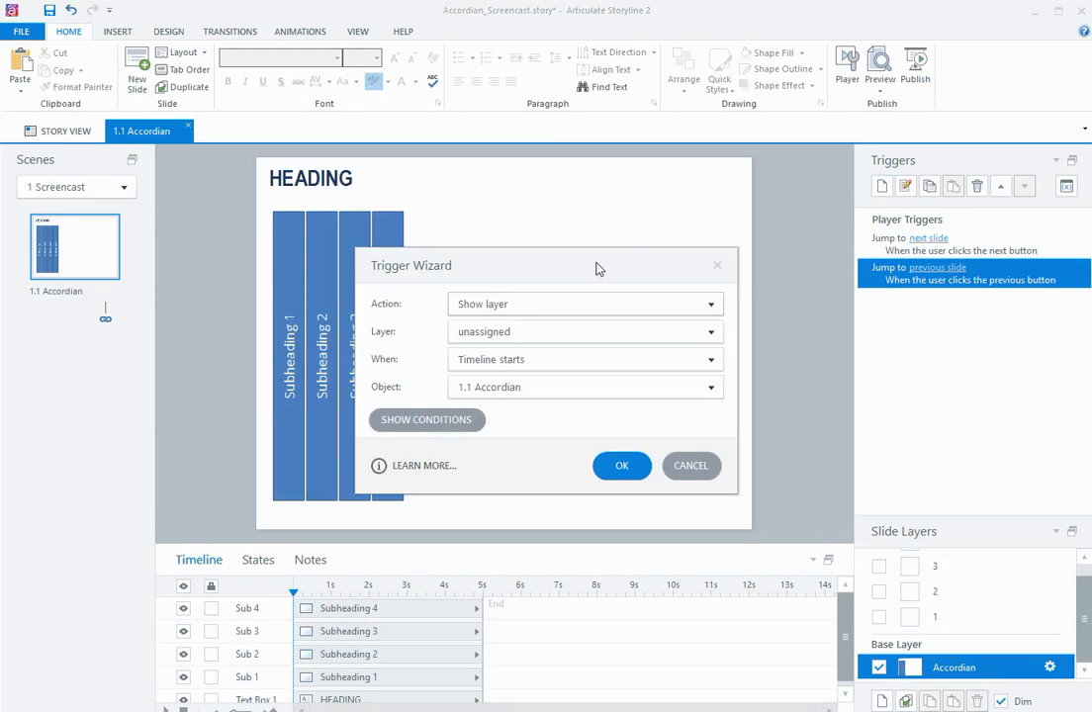
Add a trigger showing layer 1 when Sub 1 is clicked, and start the next tab's trigger
left_click(710, 331)
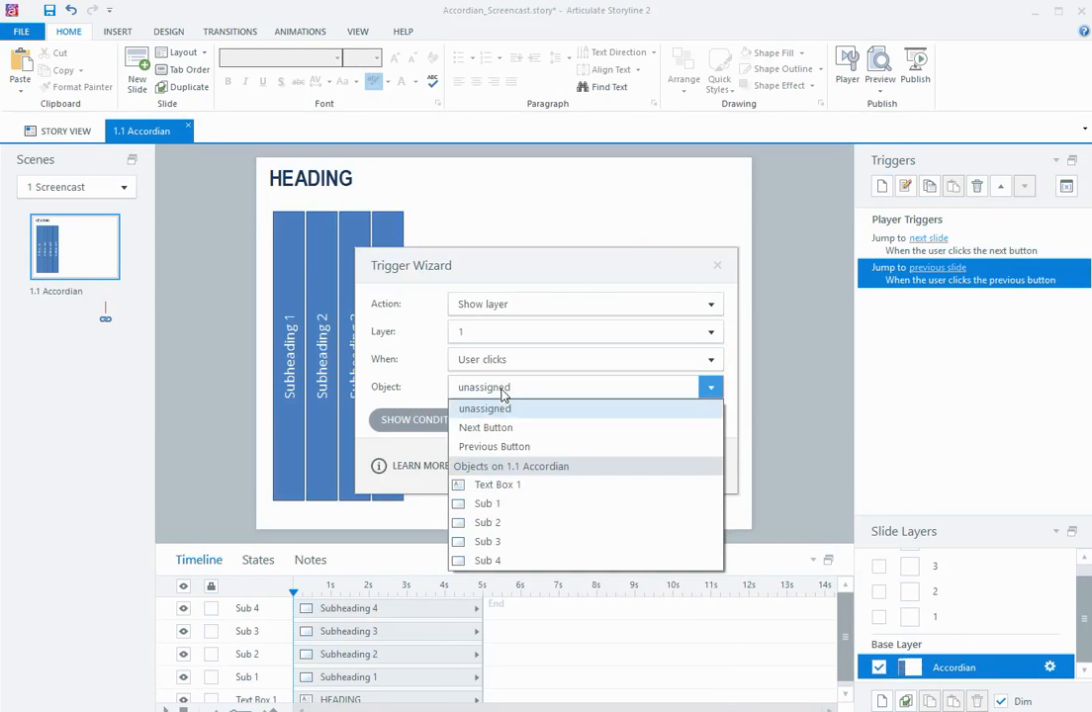
left_click(487, 503)
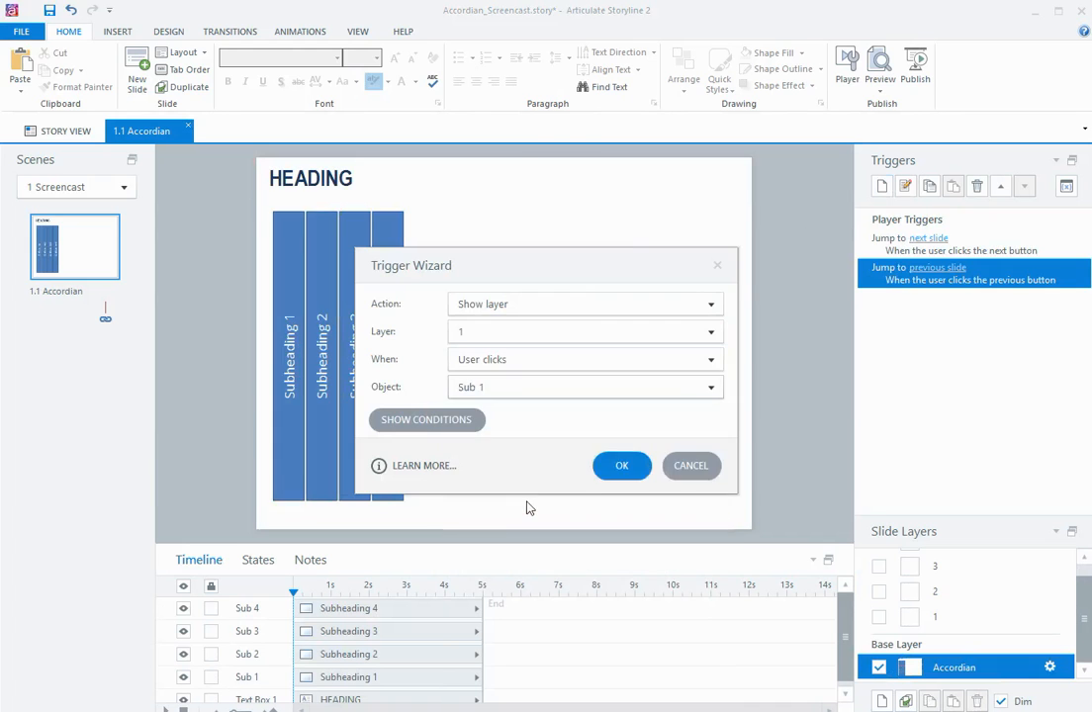
left_click(621, 464)
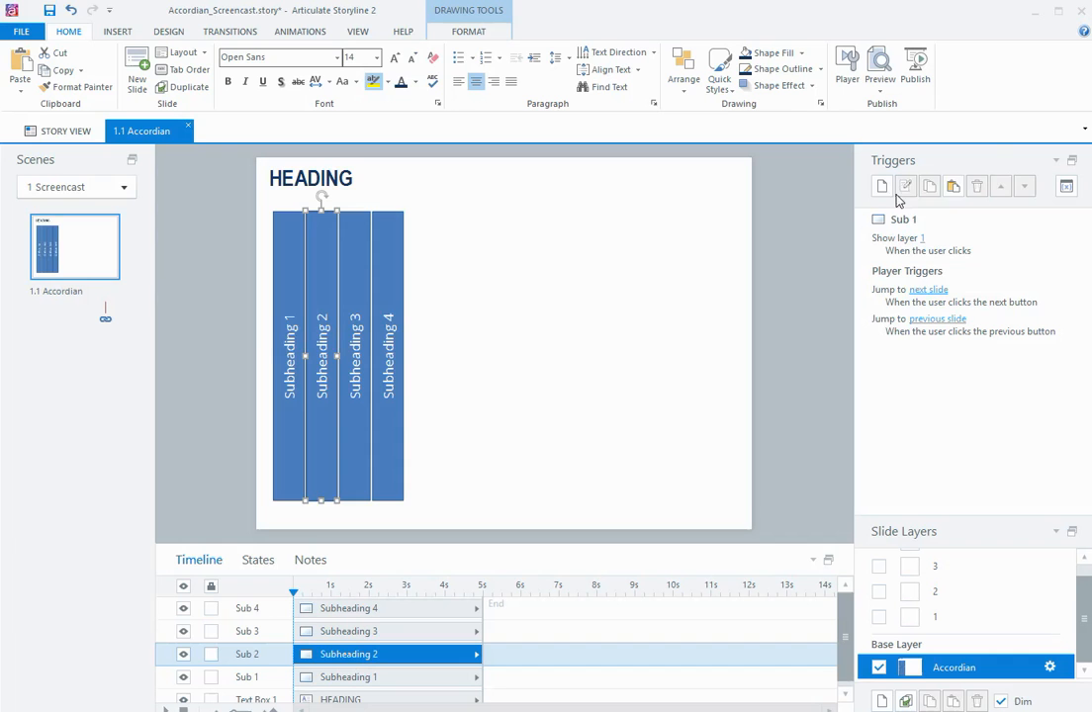
left_click(903, 186)
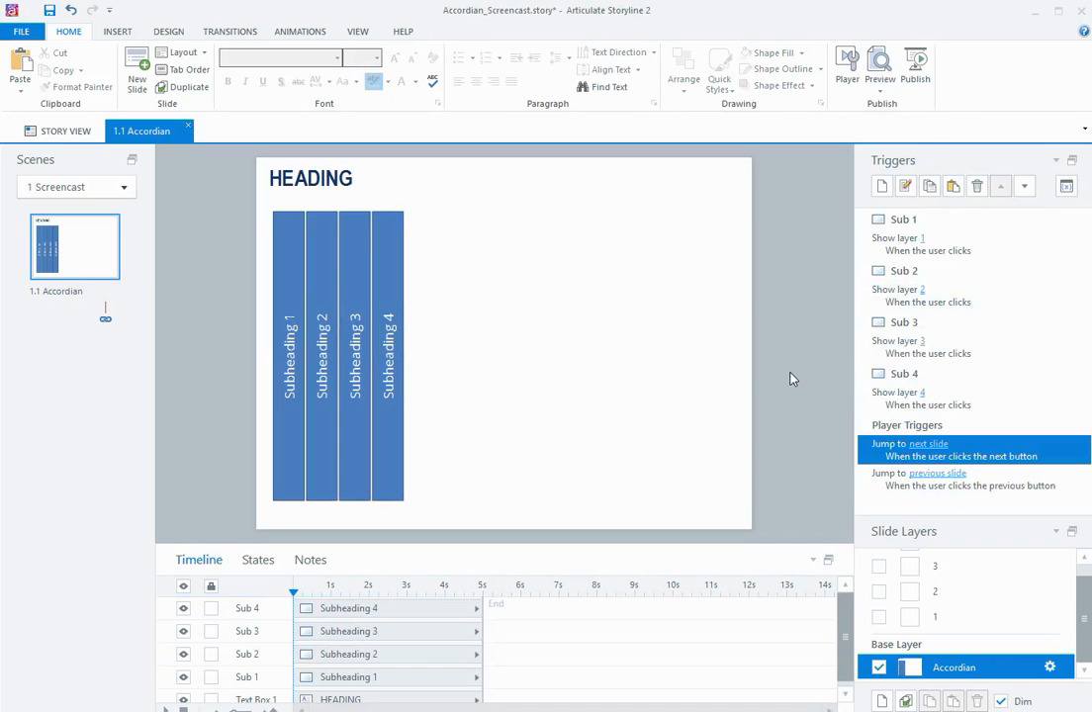
On layer 4, draw a text box right of the tabs with 'Sub heading 4' and =lorem() text
scroll("down", 3)
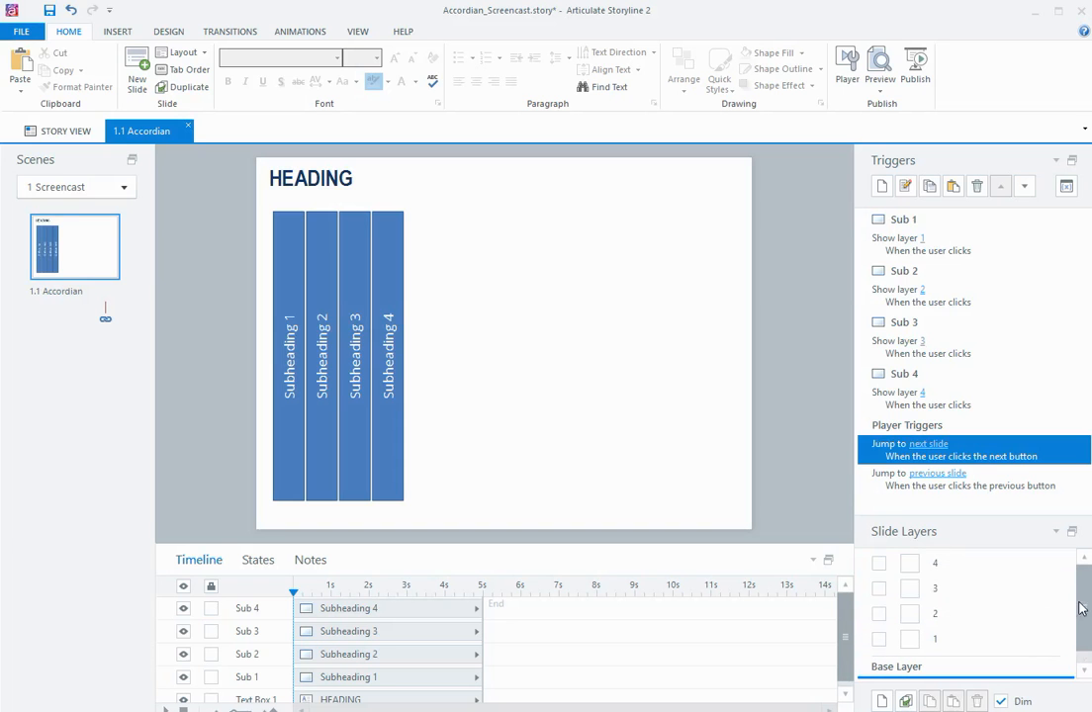
left_click(934, 563)
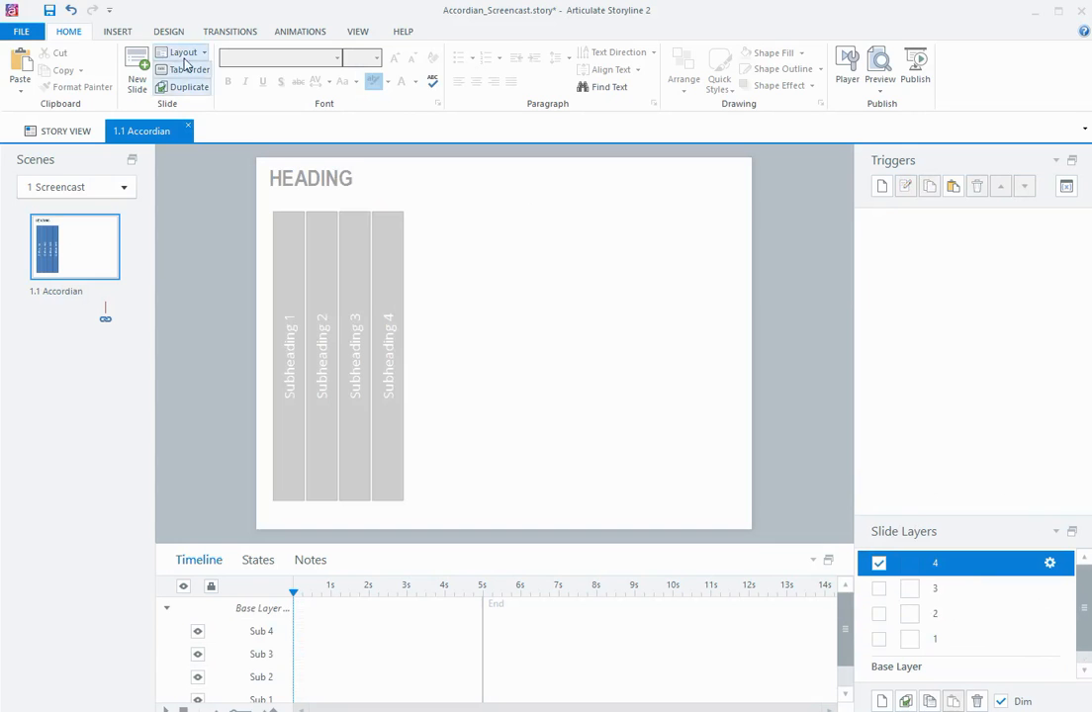
left_click(116, 31)
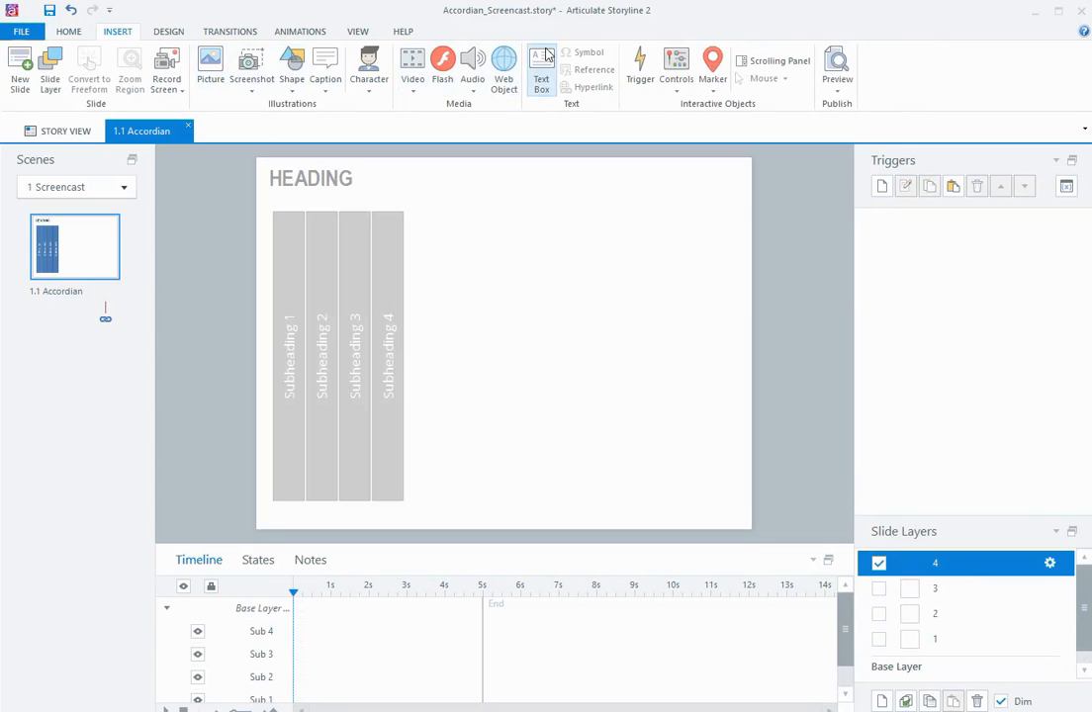
left_click_drag(416, 219, 676, 353)
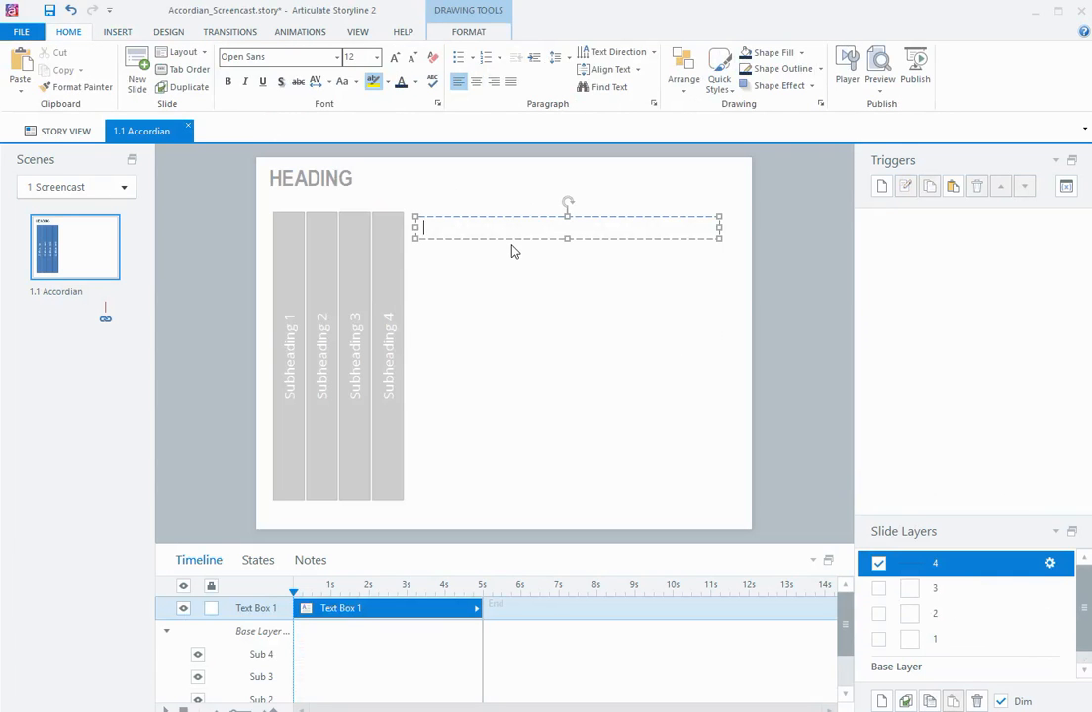
type("Sub heading 4")
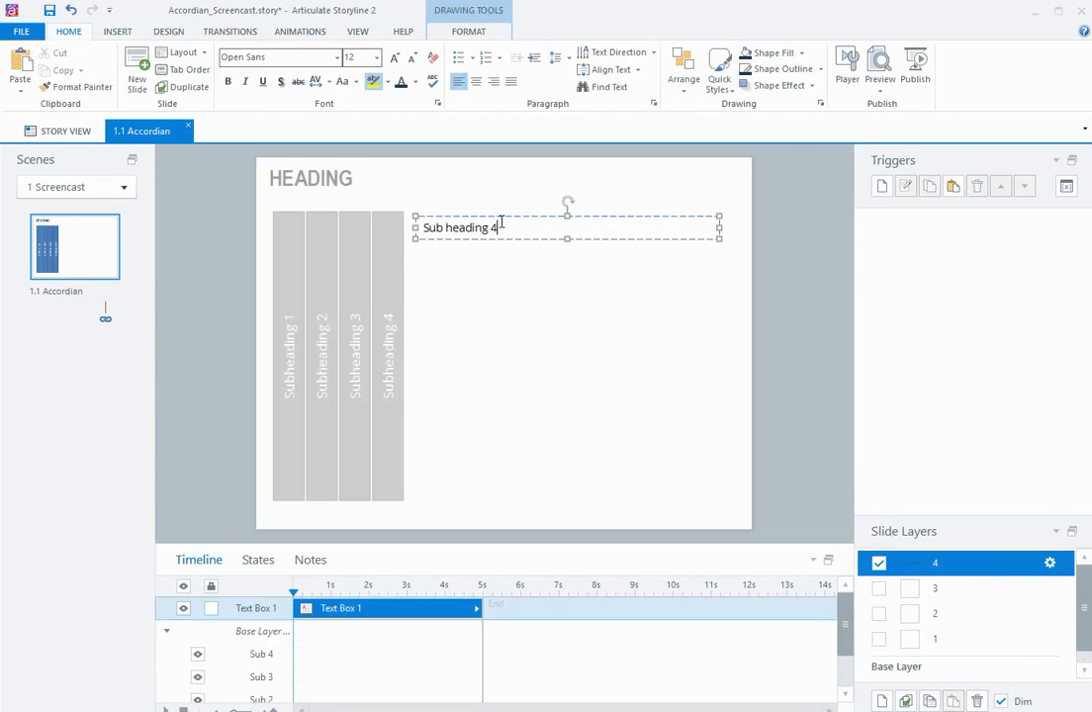
type("=lor")
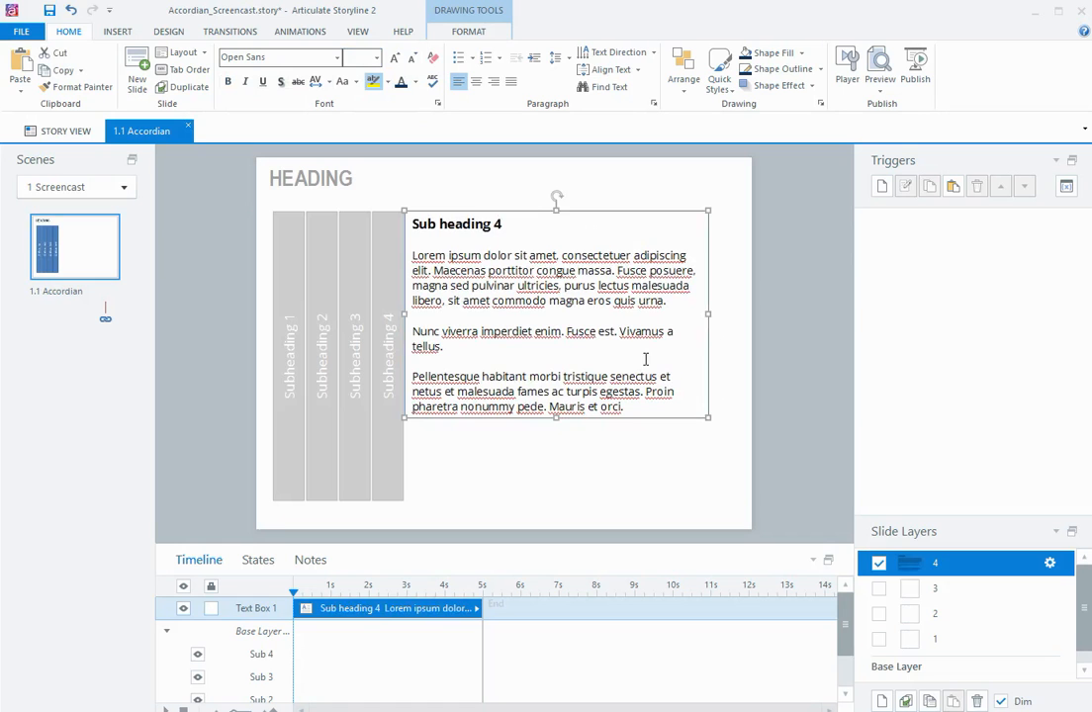
mouse_move(659, 227)
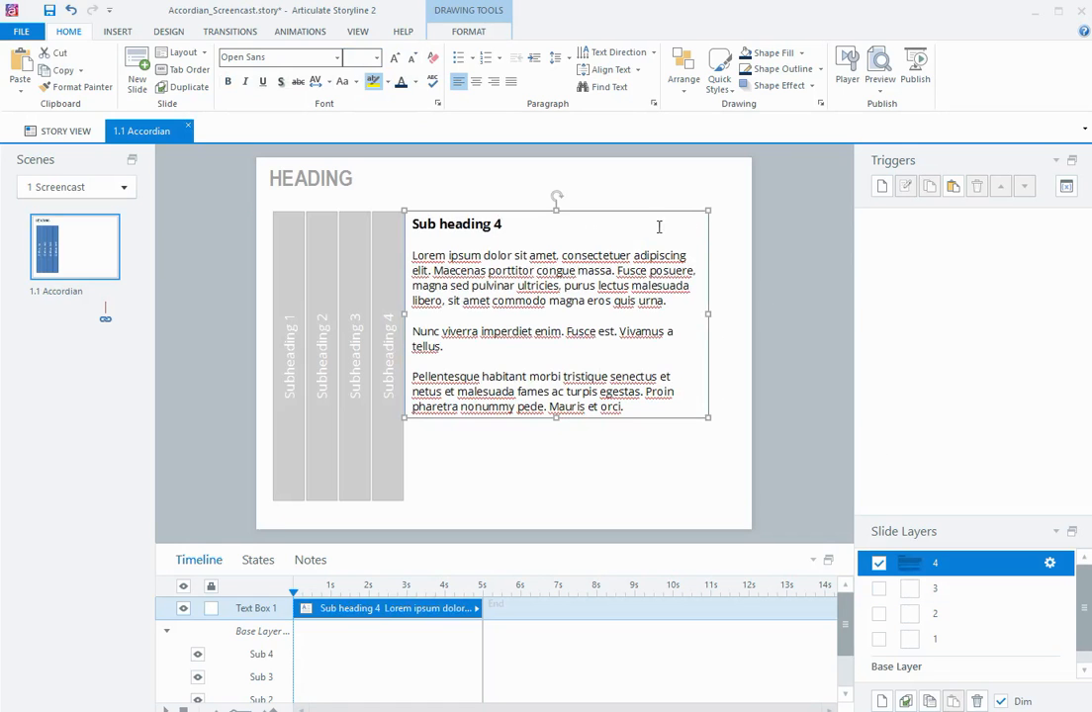
mouse_move(176, 633)
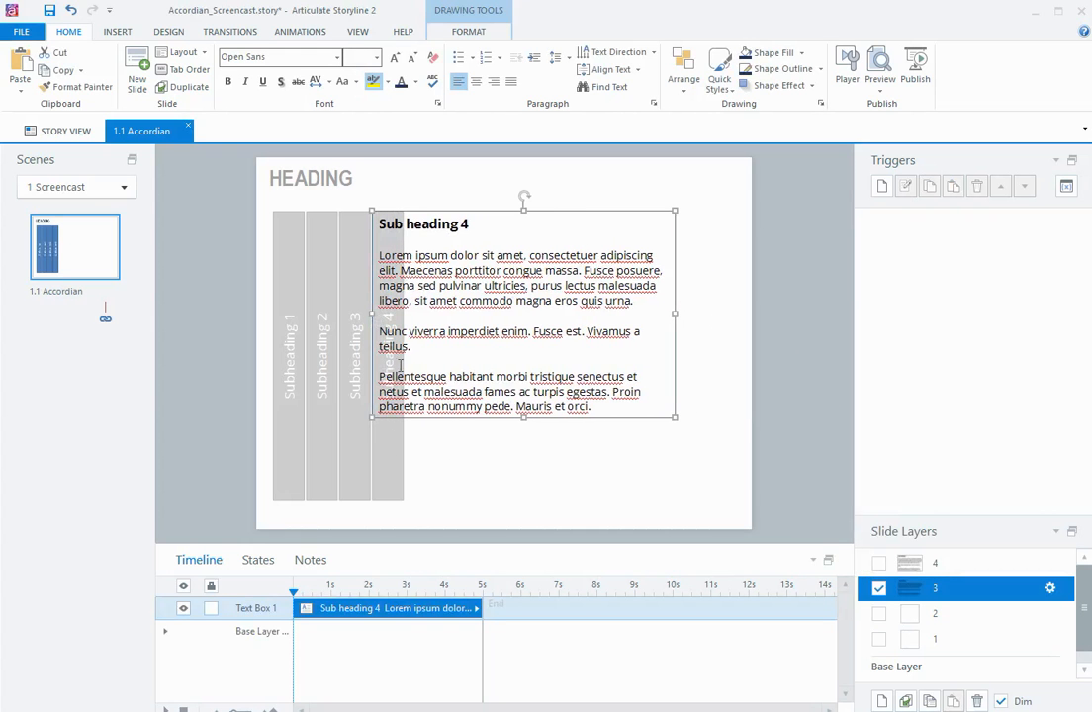
mouse_move(390, 541)
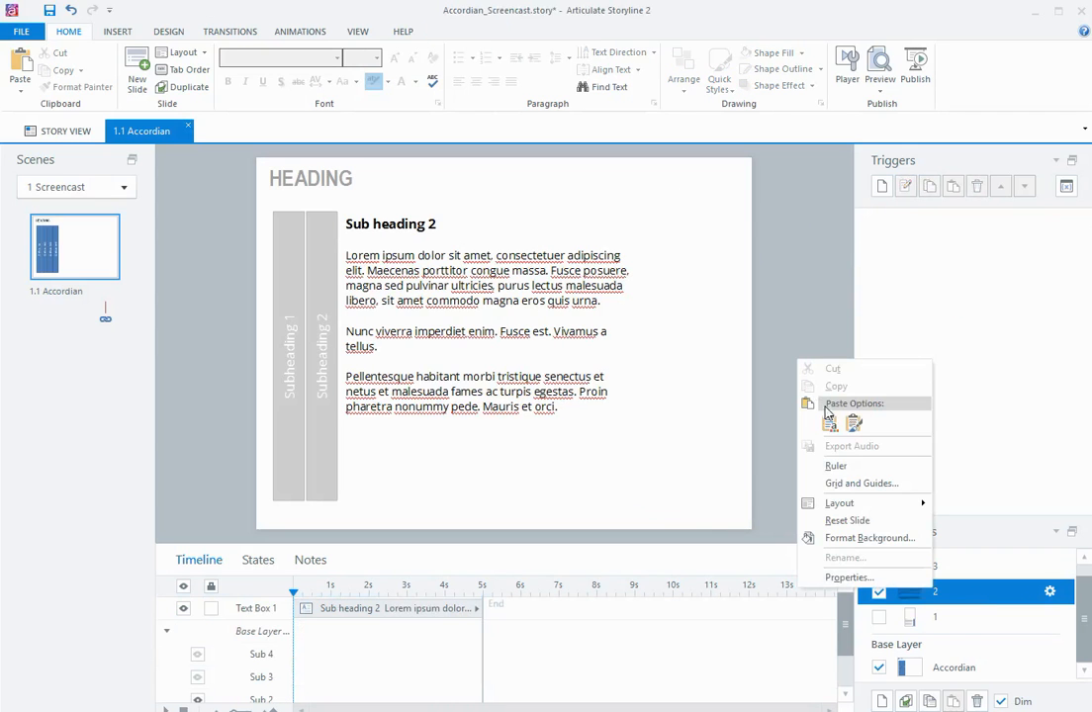
Paste the copied Subheading 3 and 4 tabs onto layer 2, then return to the base layer
left_click(829, 422)
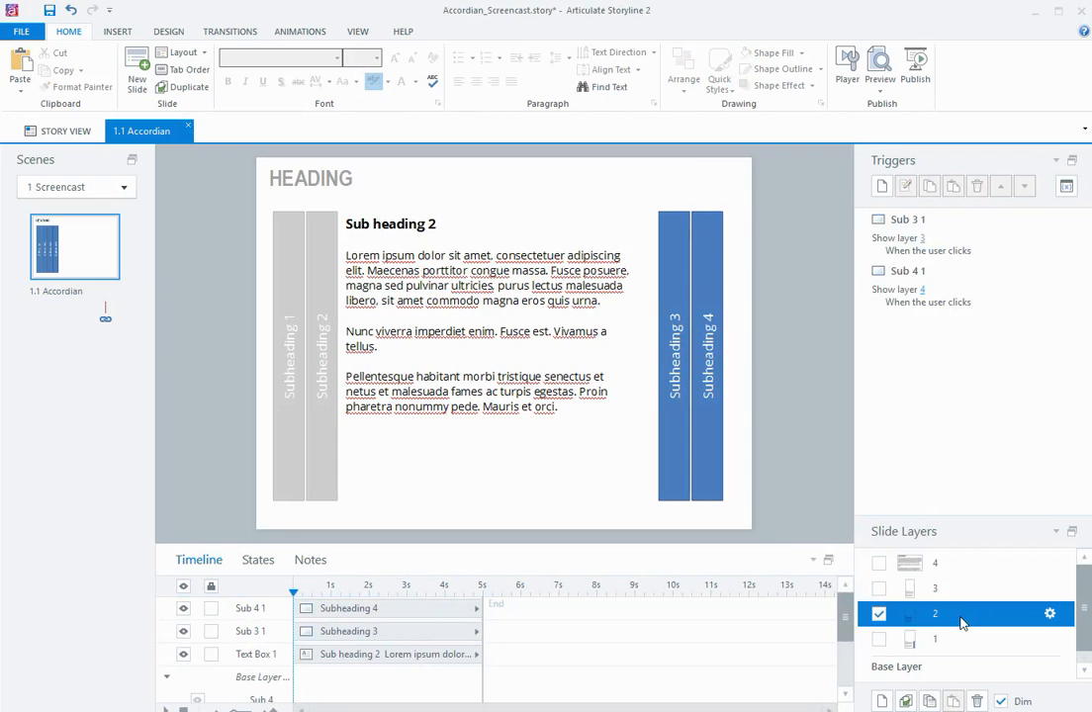
left_click(933, 616)
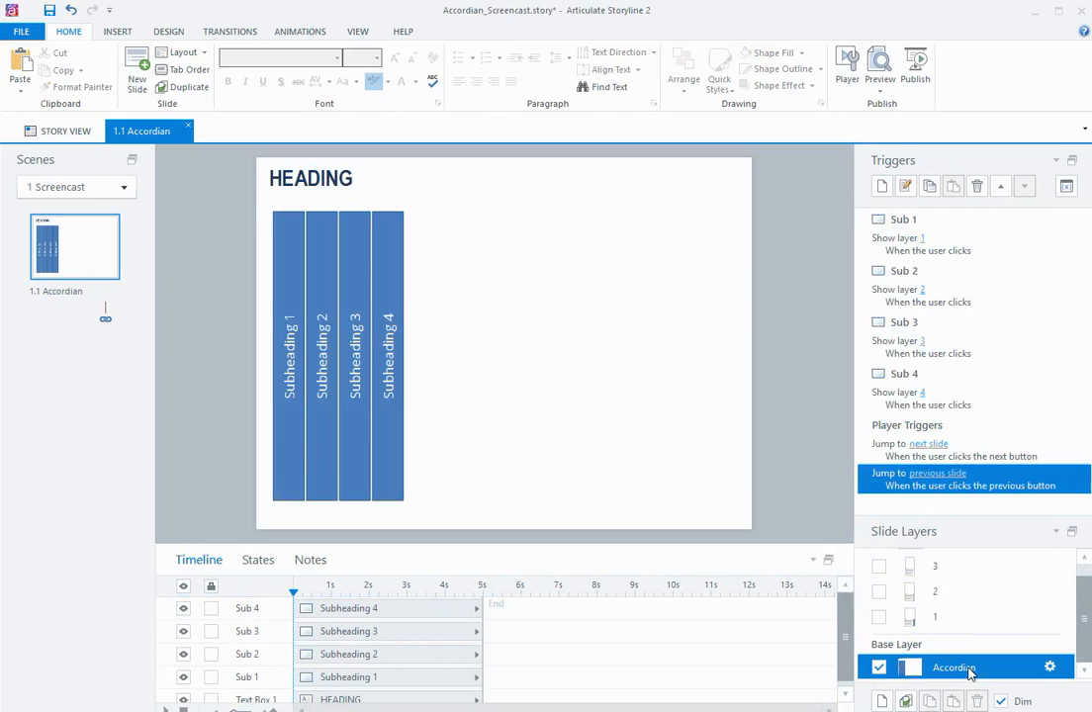
Preview this slide and click Subheading 1 to test its layer
left_click(879, 64)
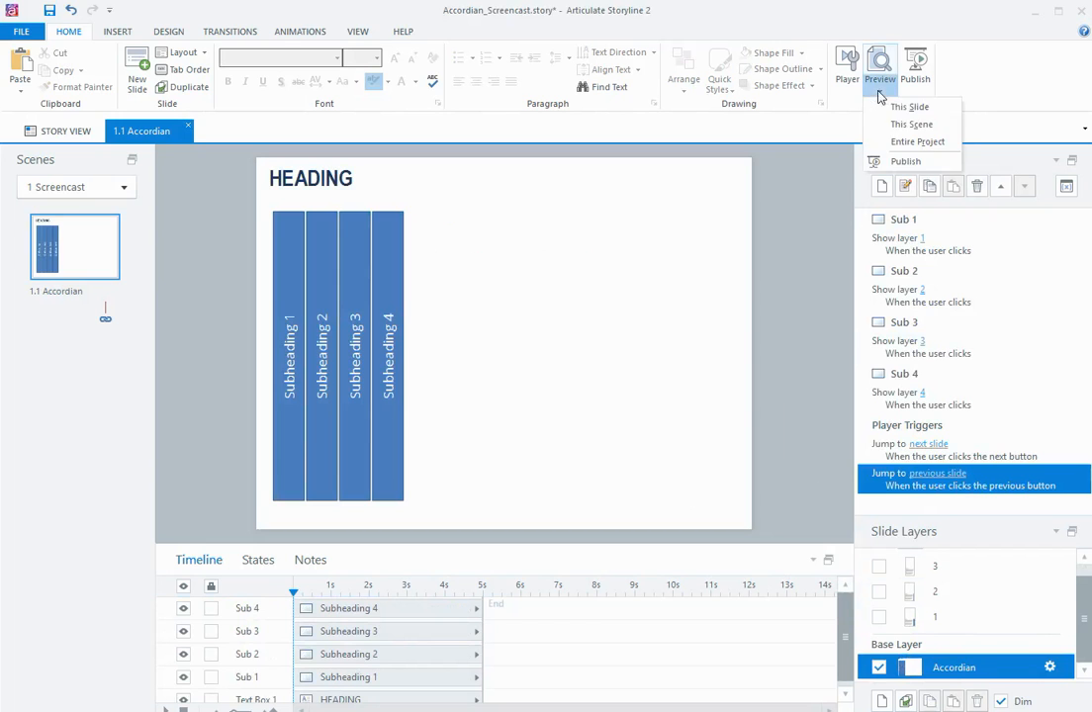
left_click(909, 106)
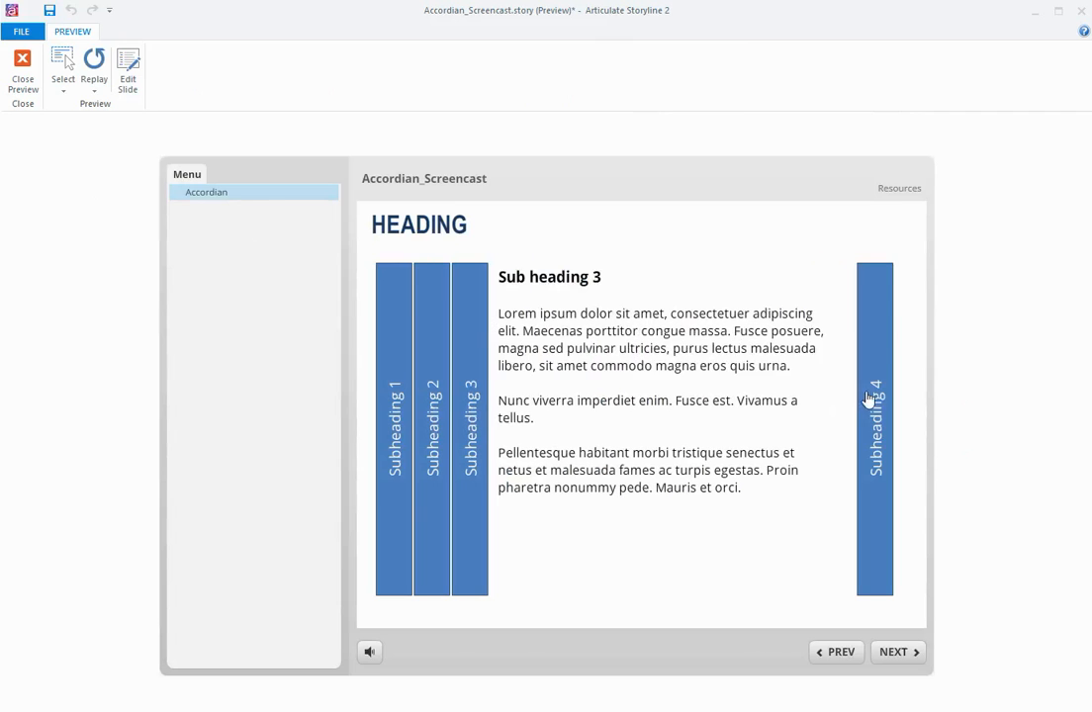
left_click(392, 426)
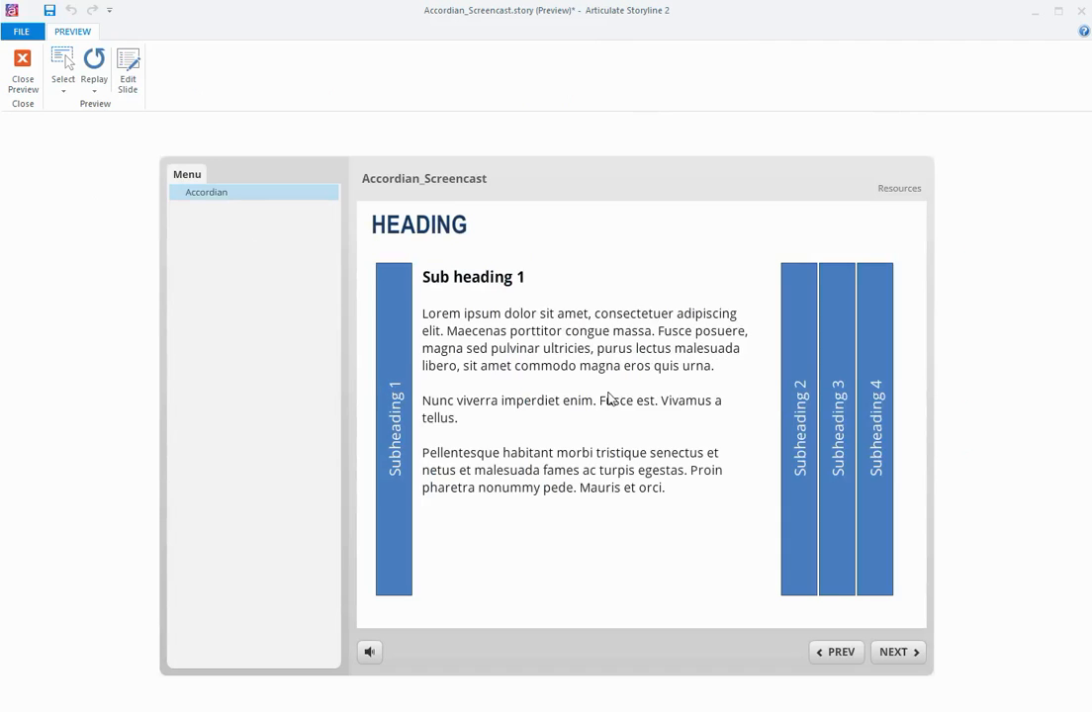